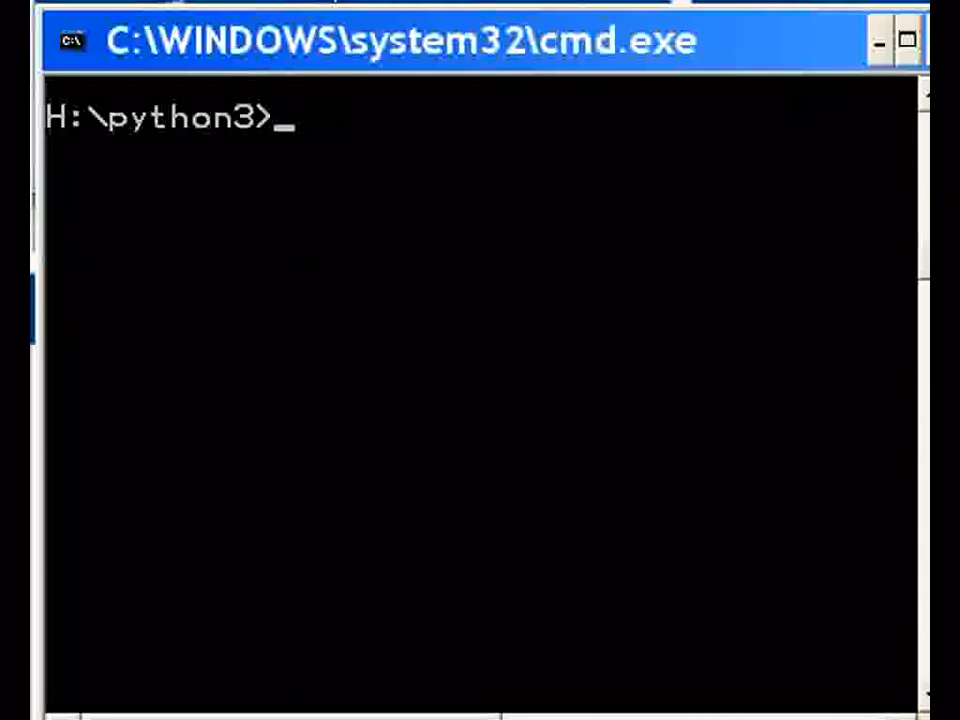
Step: Launch Notepad from the H:\python3 prompt with the notepad command
{"action": "type", "text": "note"}
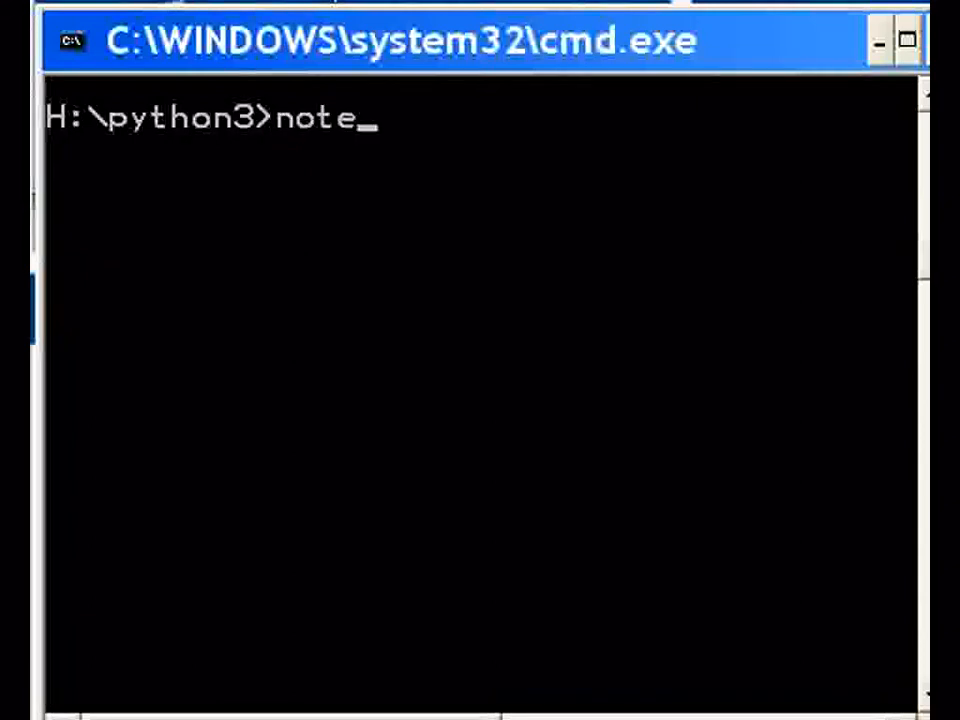
{"action": "type", "text": "pad"}
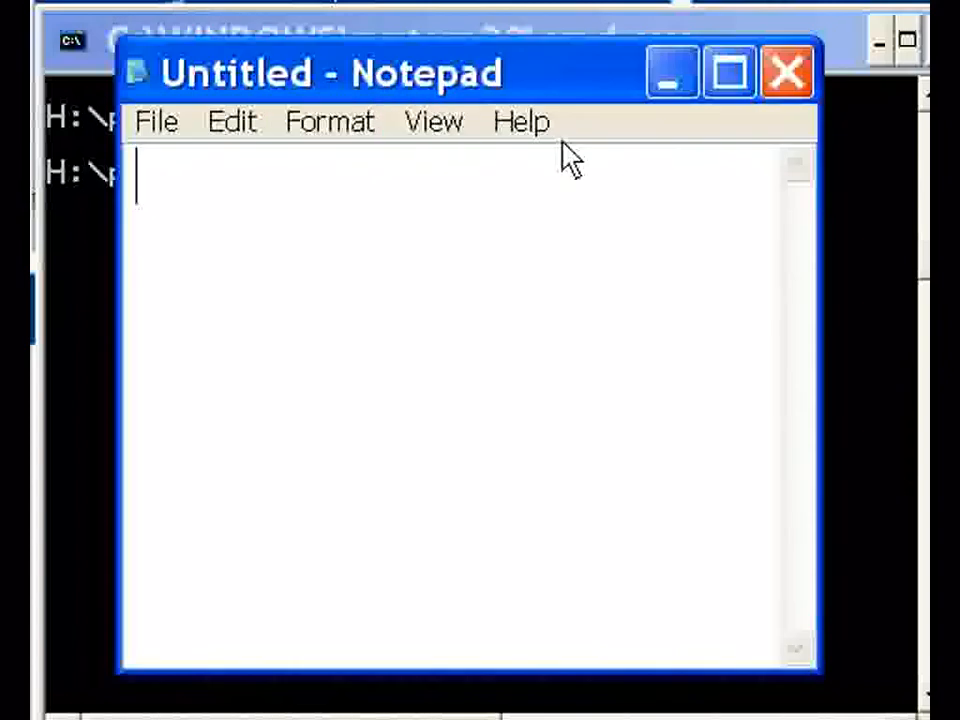
Step: Define the function header def vcw(st): and start its indented body
{"action": "type", "text": "def v"}
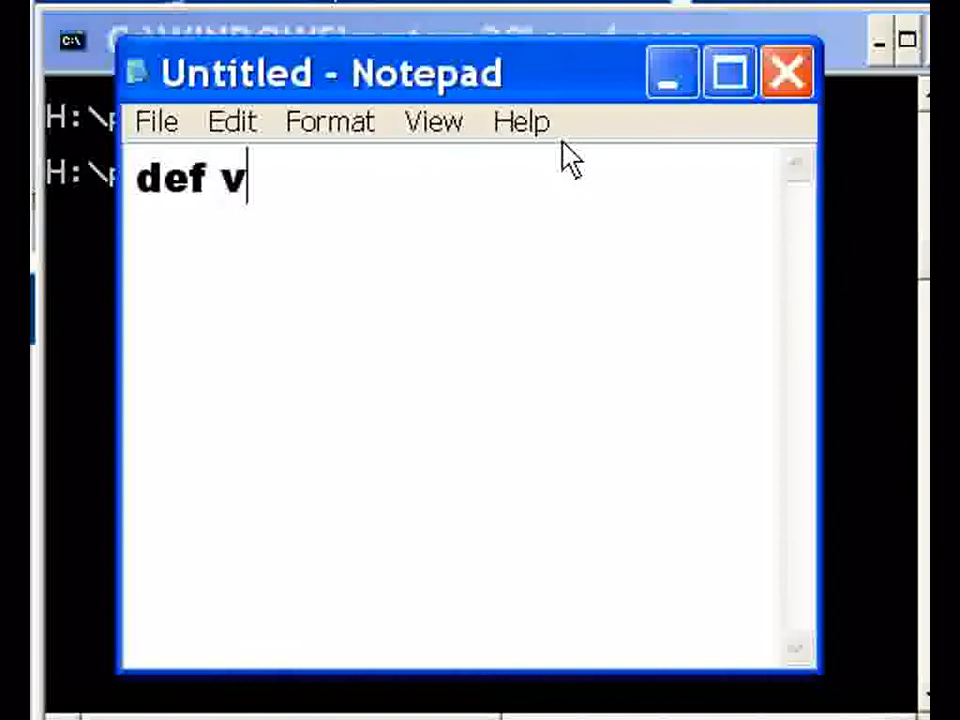
{"action": "type", "text": "cw(st"}
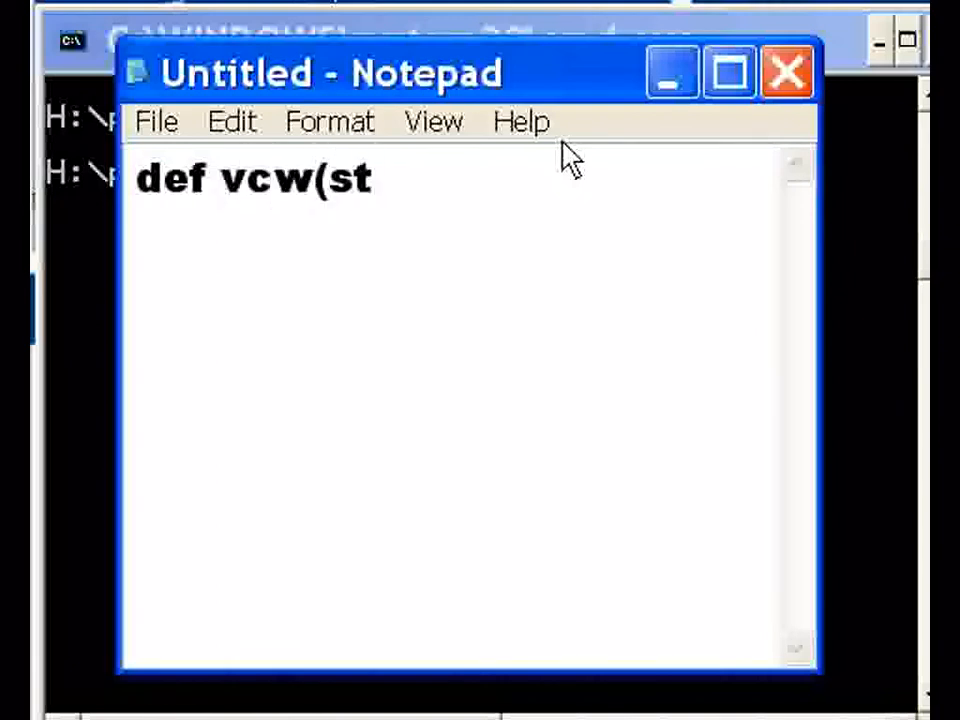
{"action": "type", "text": "):"}
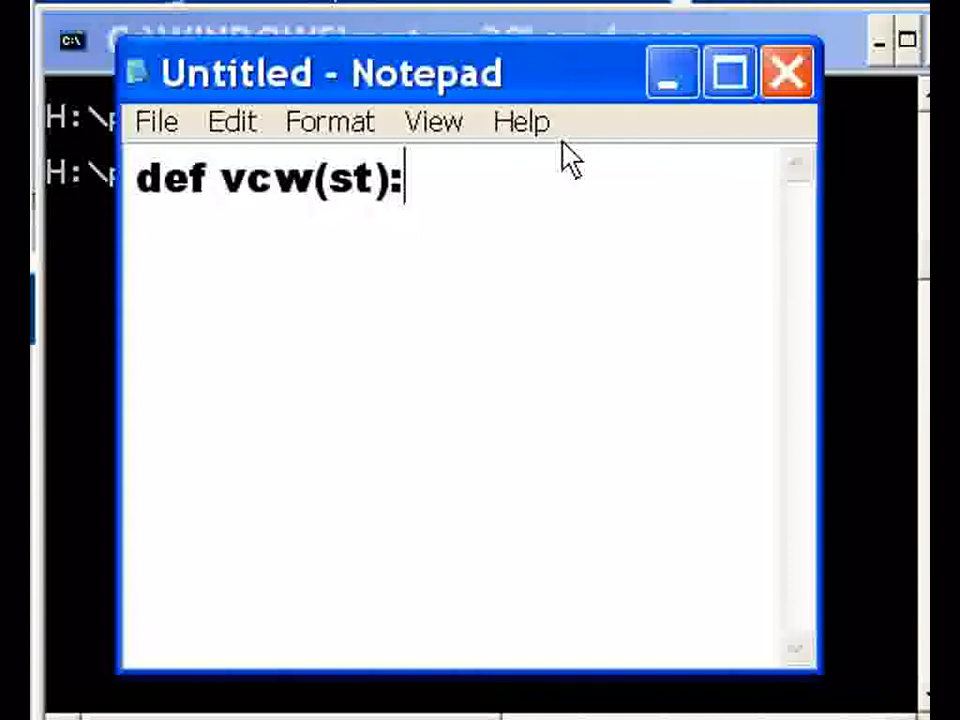
{"action": "key", "text": "enter"}
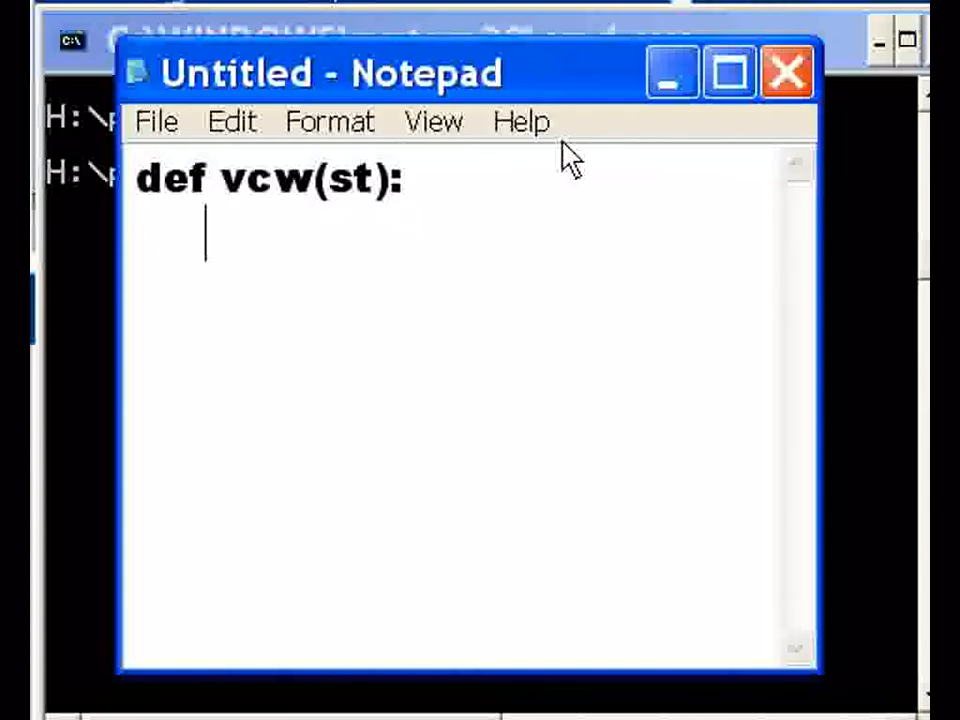
Step: Add the loop for i in st: with print(i) so each character prints on its own line
{"action": "type", "text": "f"}
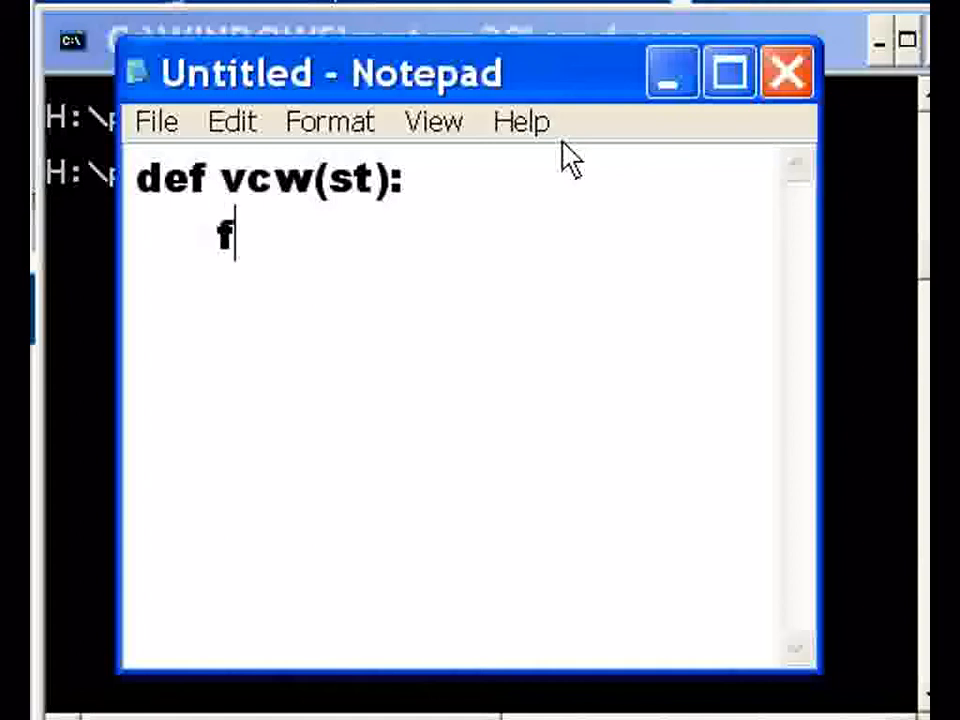
{"action": "type", "text": "or i in"}
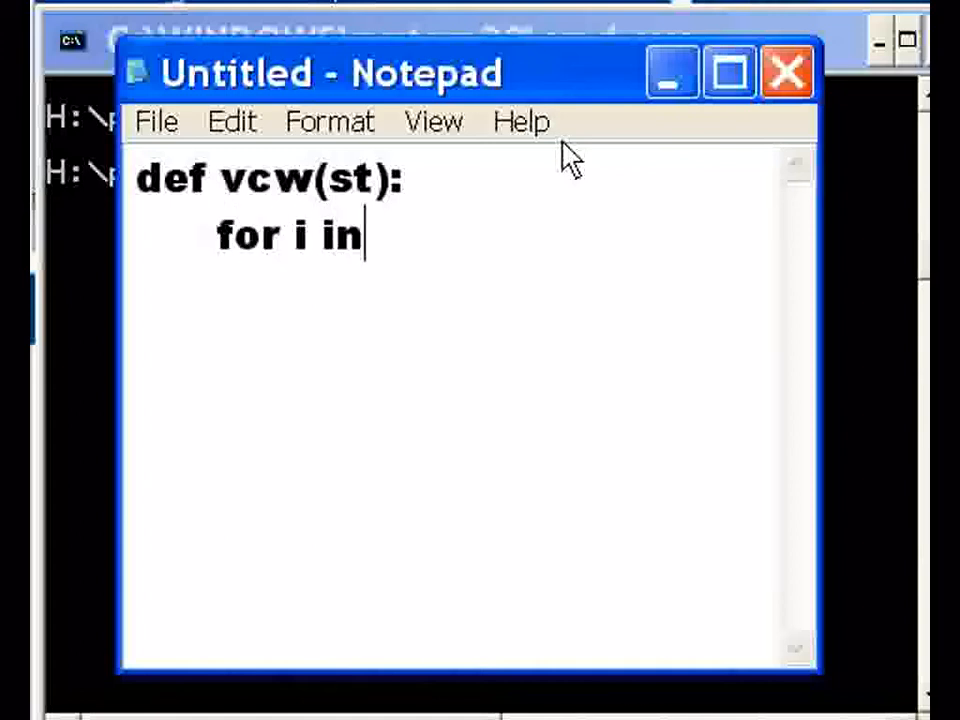
{"action": "type", "text": "st:"}
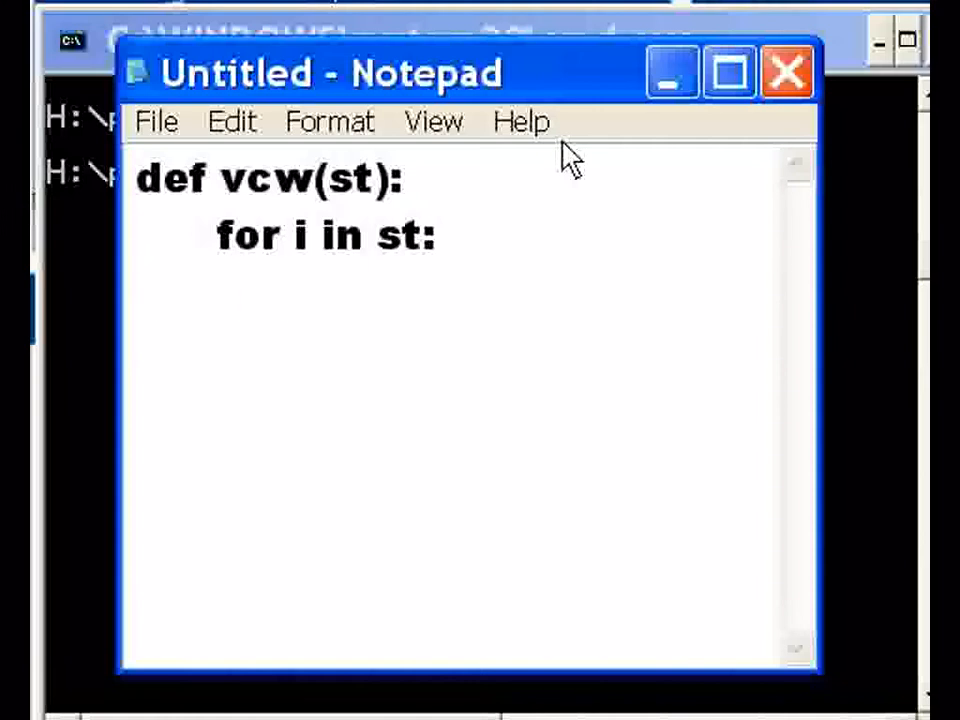
{"action": "type", "text": "print("}
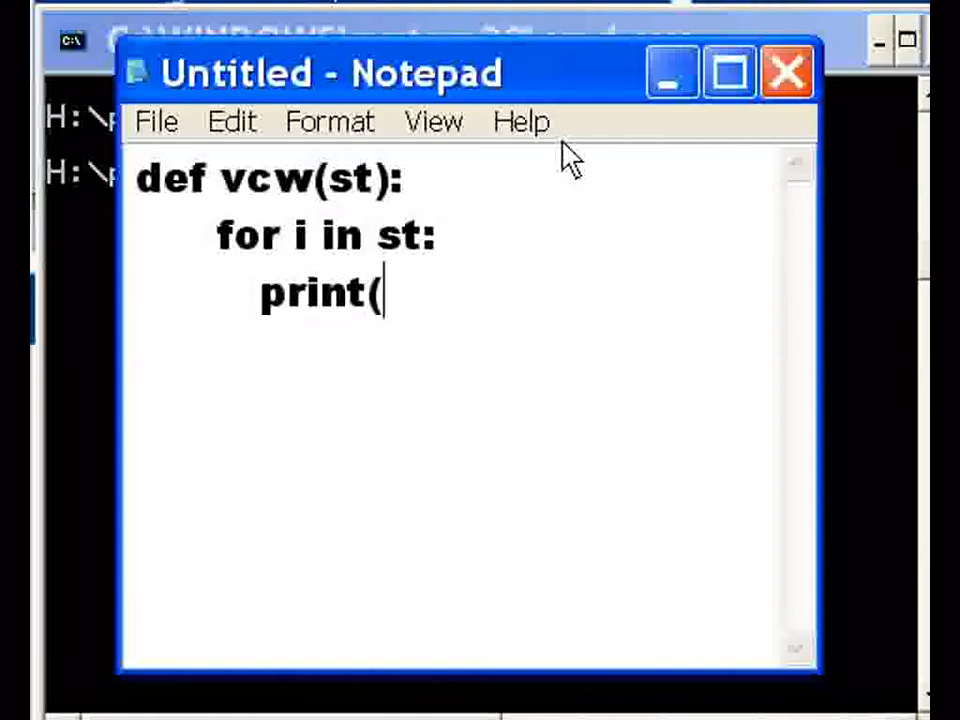
{"action": "type", "text": "i)"}
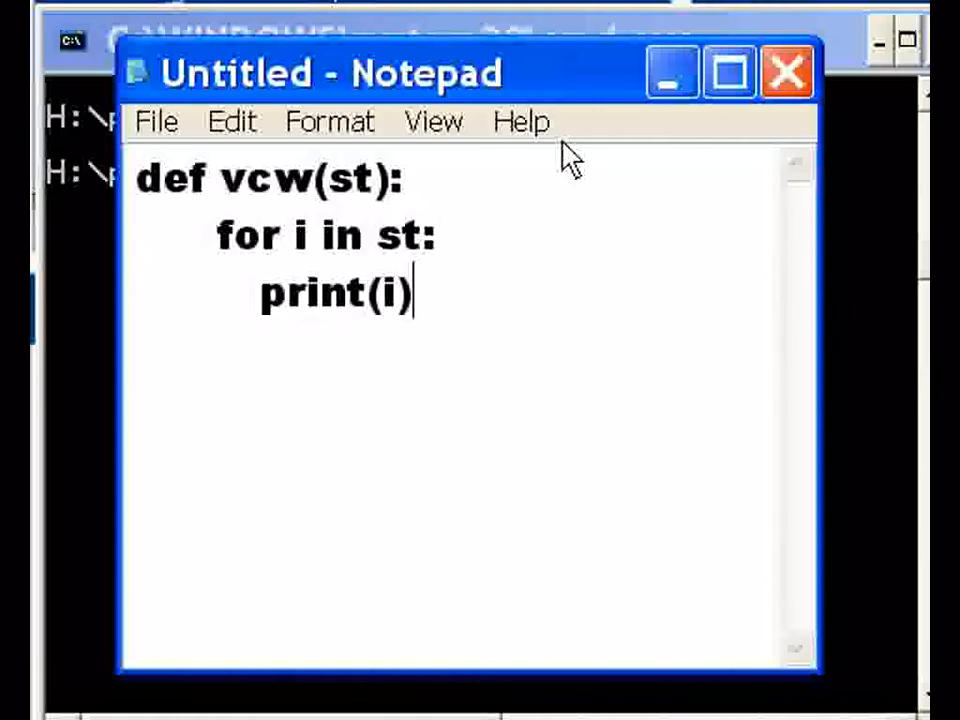
{"action": "key", "text": "Enter"}
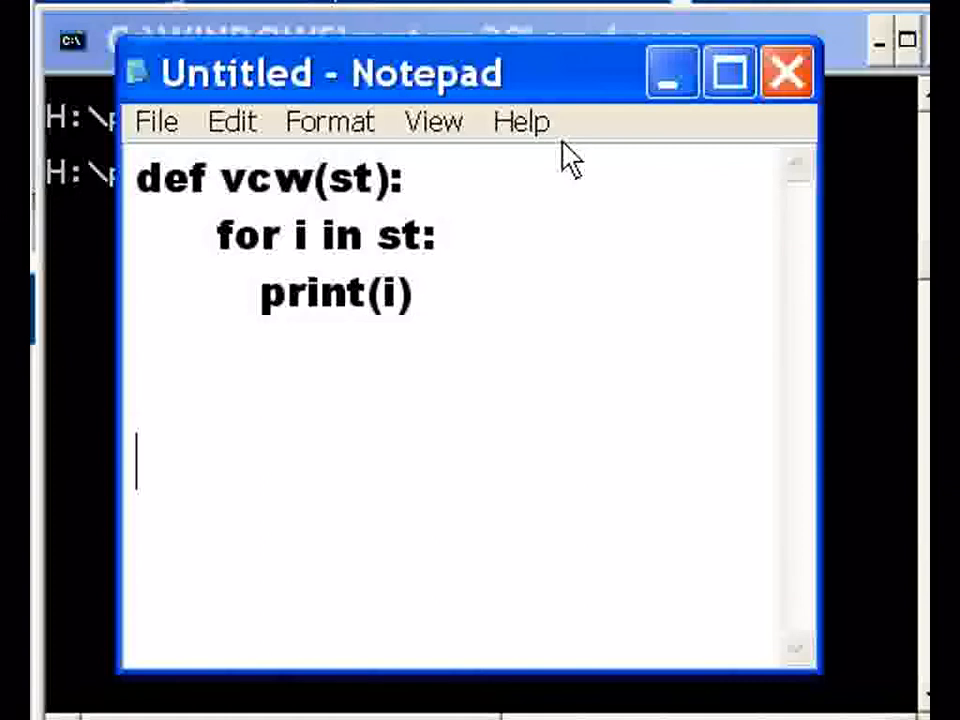
Step: Add the line dta = input("Key in a word") below the function
{"action": "type", "text": "dt"}
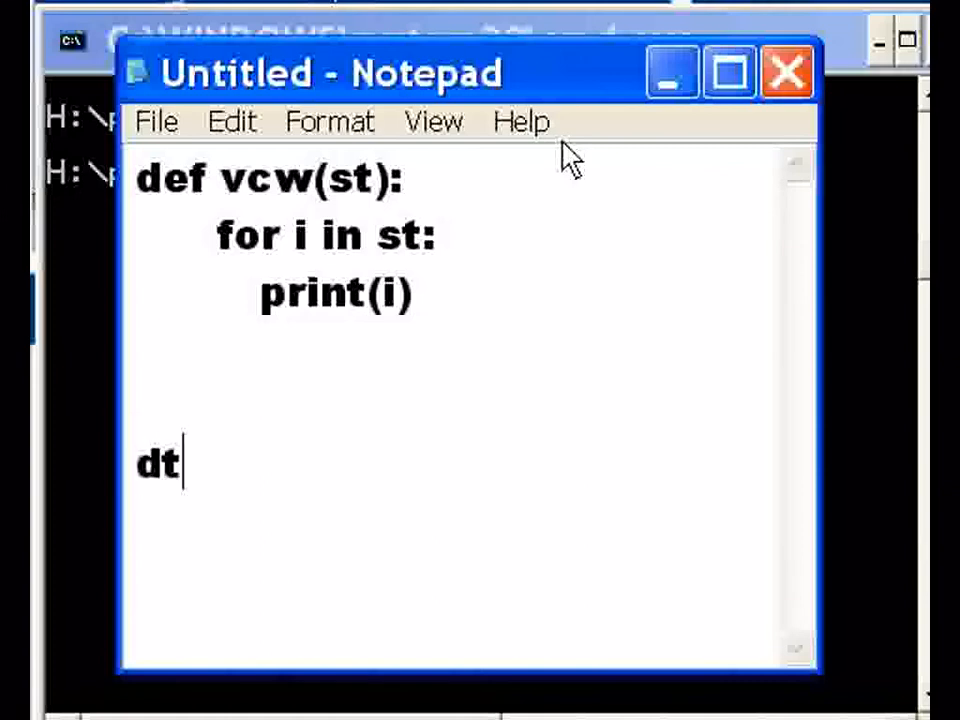
{"action": "type", "text": "a ="}
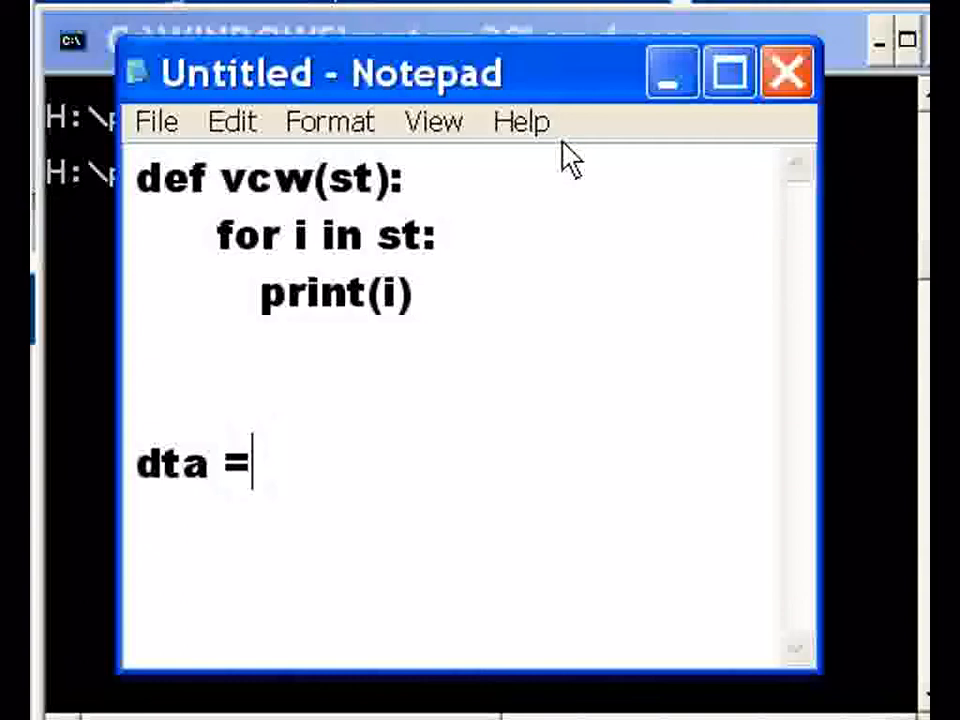
{"action": "type", "text": "input("}
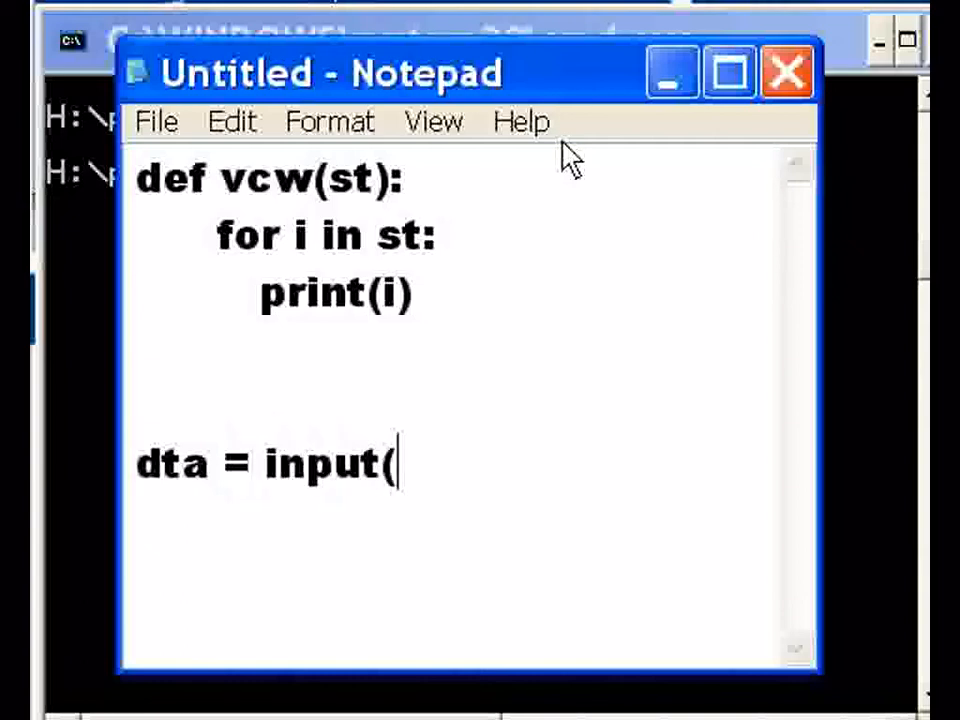
{"action": "type", "text": "'"}
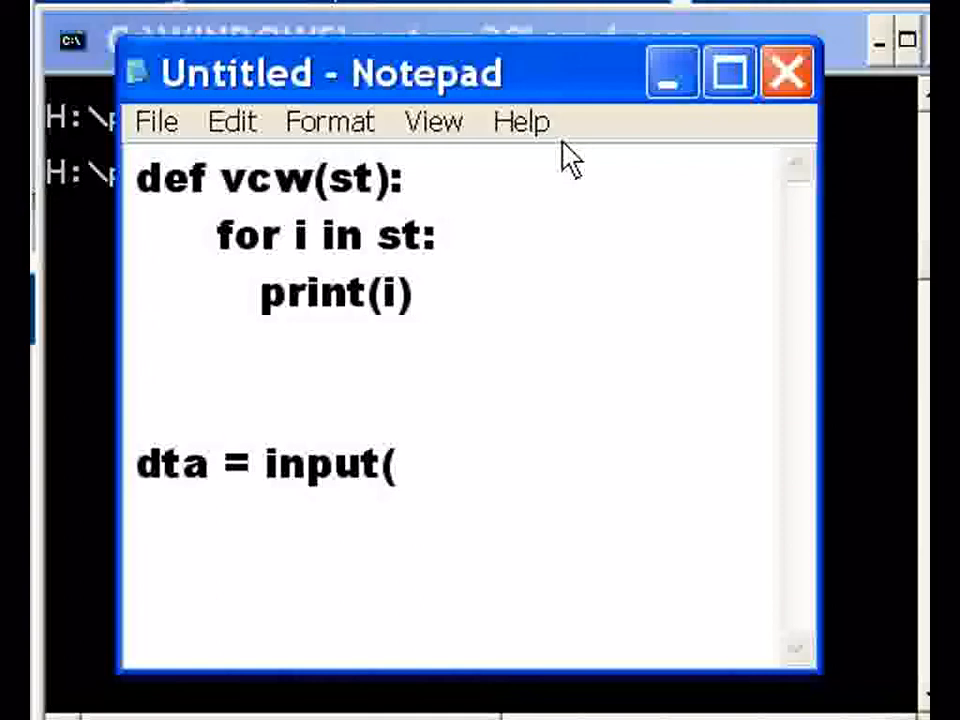
{"action": "type", "text": "\"Key in"}
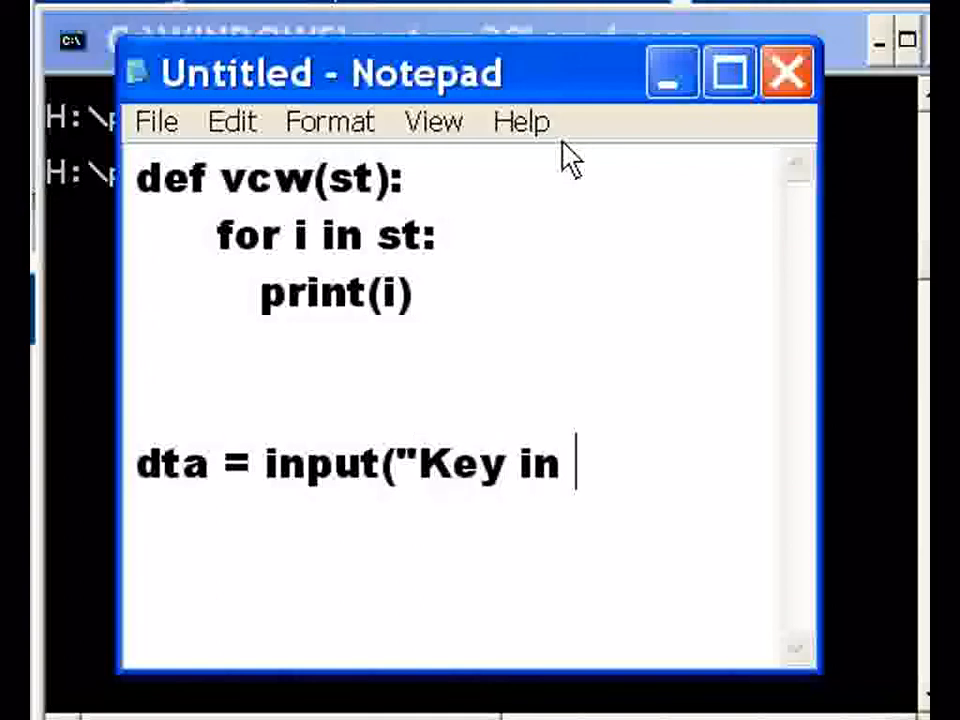
{"action": "type", "text": "a word\")"}
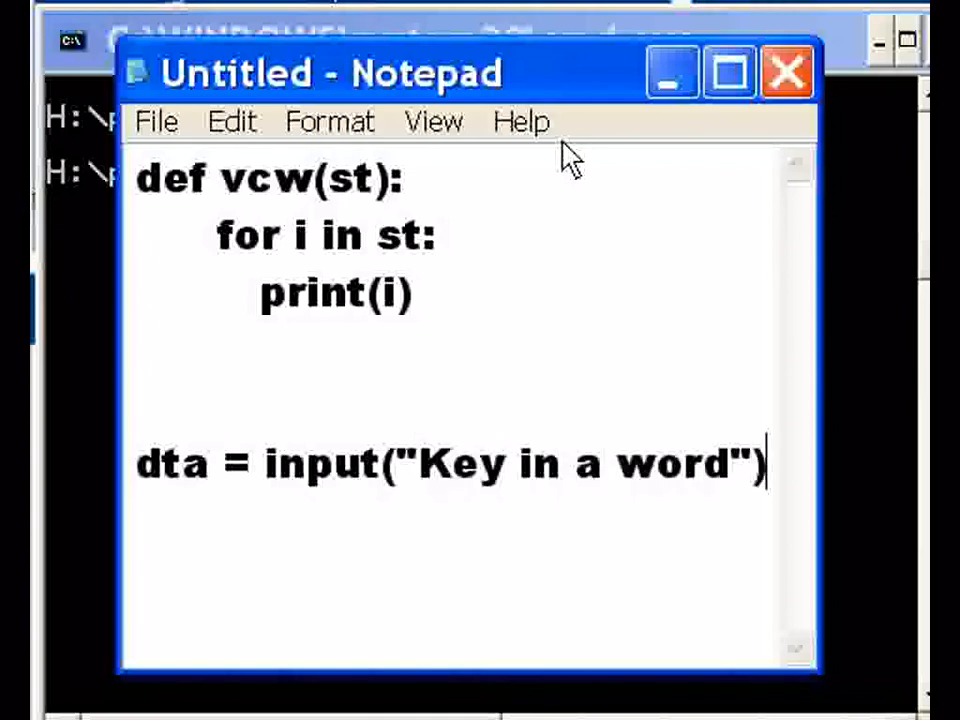
{"action": "key", "text": "enter"}
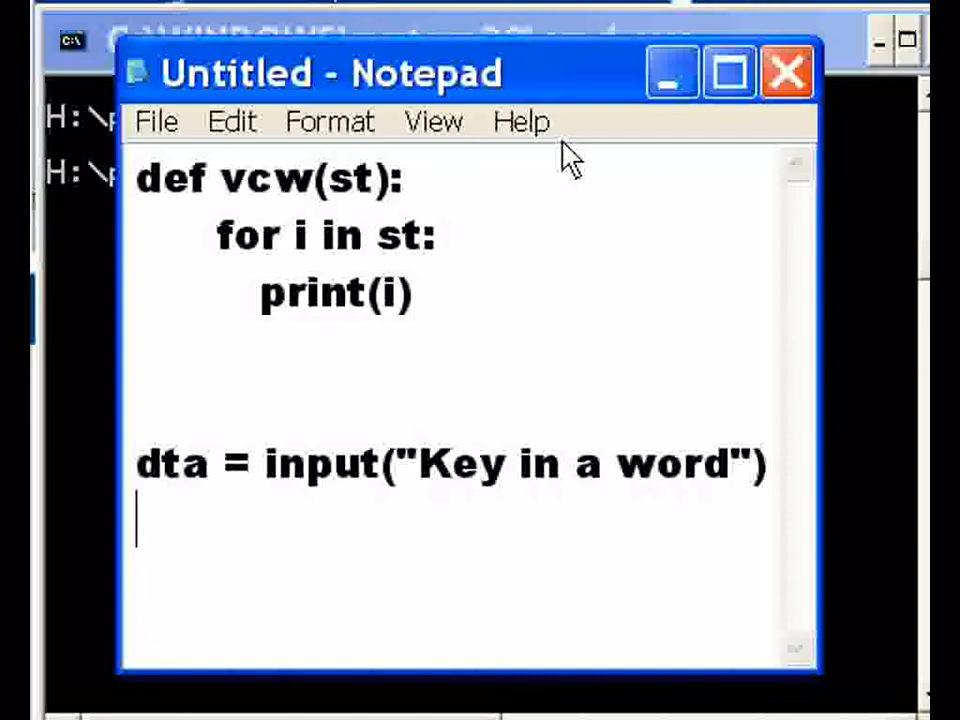
Step: Call the function with vcw(dta) on the next line
{"action": "type", "text": "vc"}
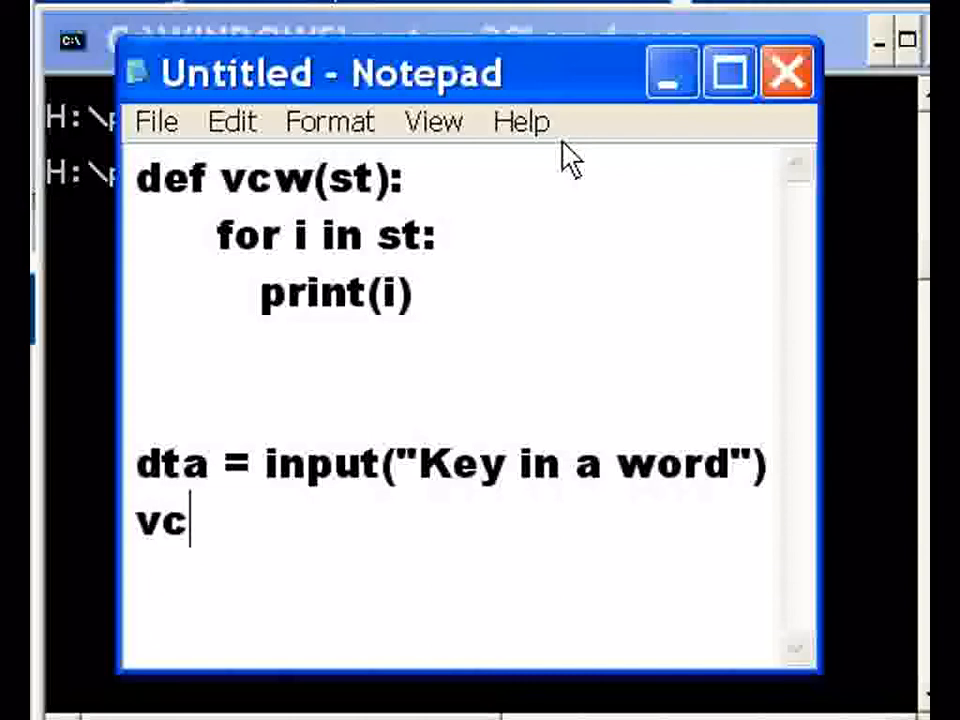
{"action": "type", "text": "w(dta"}
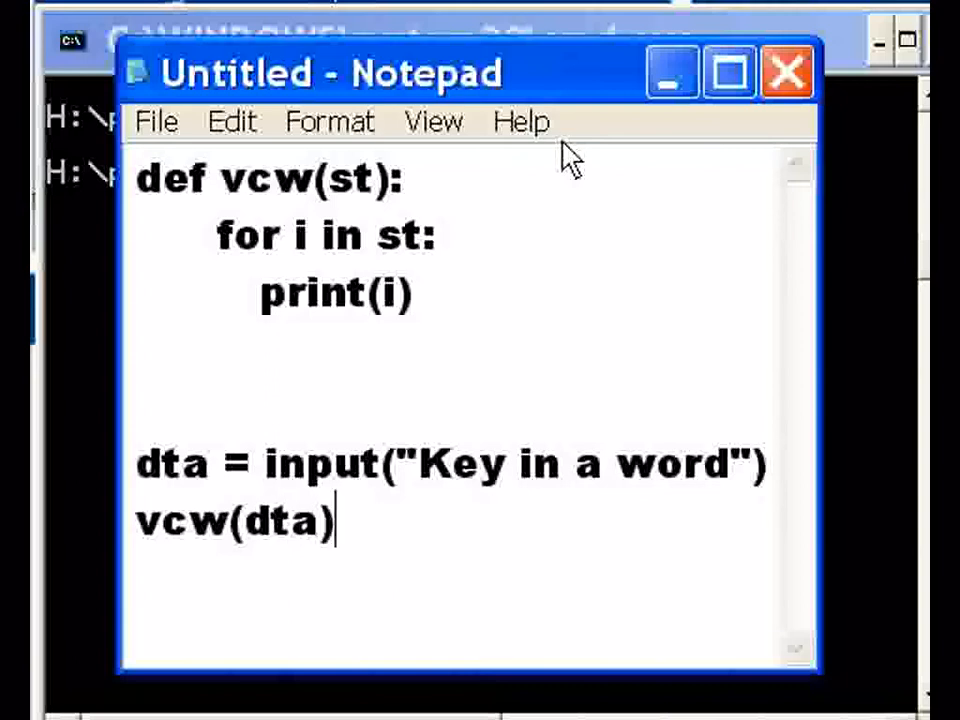
{"action": "mouse_move", "coordinate": [264, 476]}
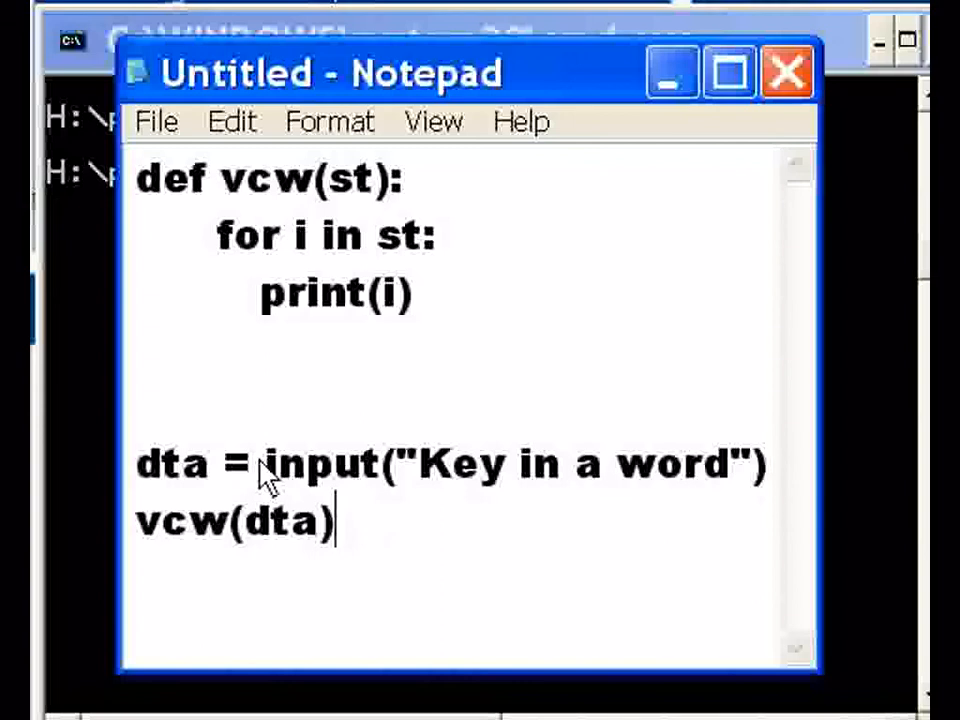
Step: Highlight dta, the vcw call and definition, the st parameter and print(i) to trace the data flow
{"action": "double_click", "coordinate": [318, 464]}
{"action": "type", "text": ": "}
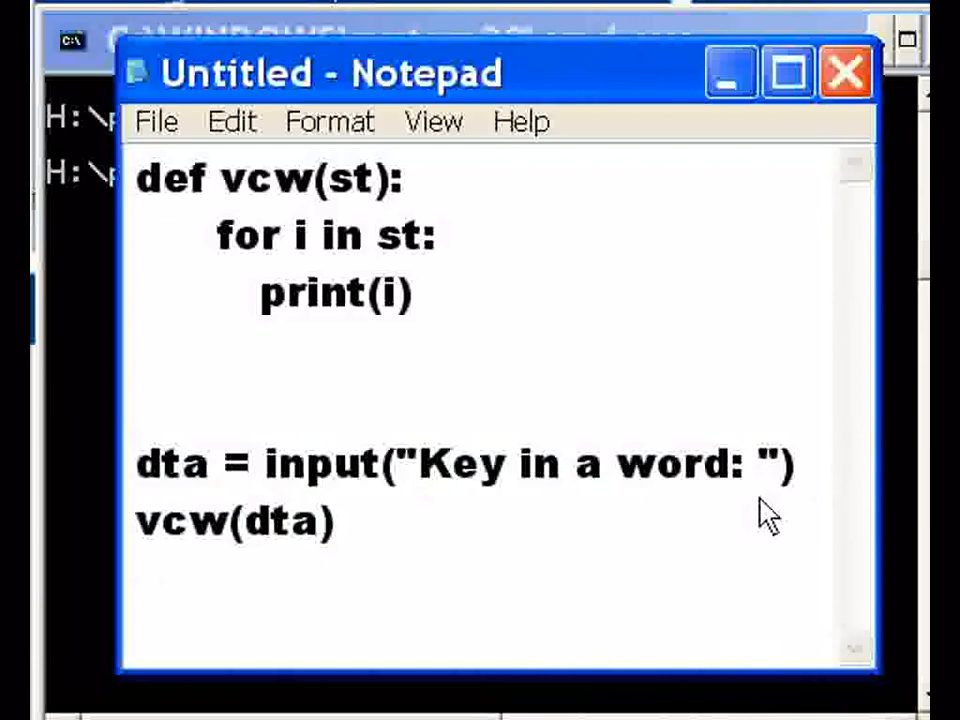
{"action": "mouse_move", "coordinate": [204, 496]}
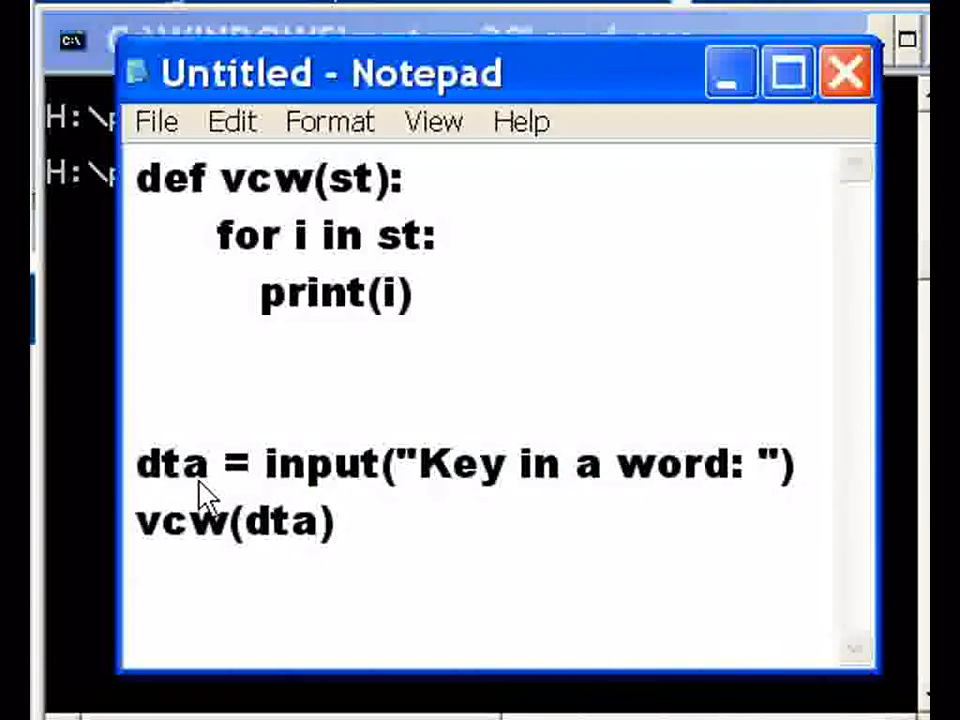
{"action": "double_click", "coordinate": [172, 462]}
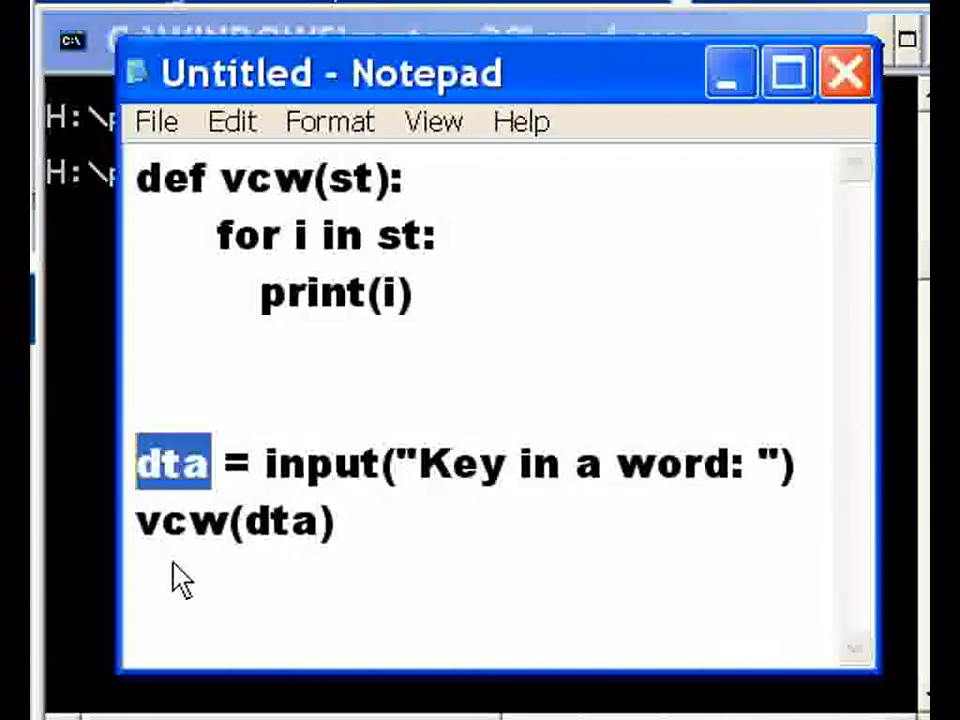
{"action": "double_click", "coordinate": [184, 520]}
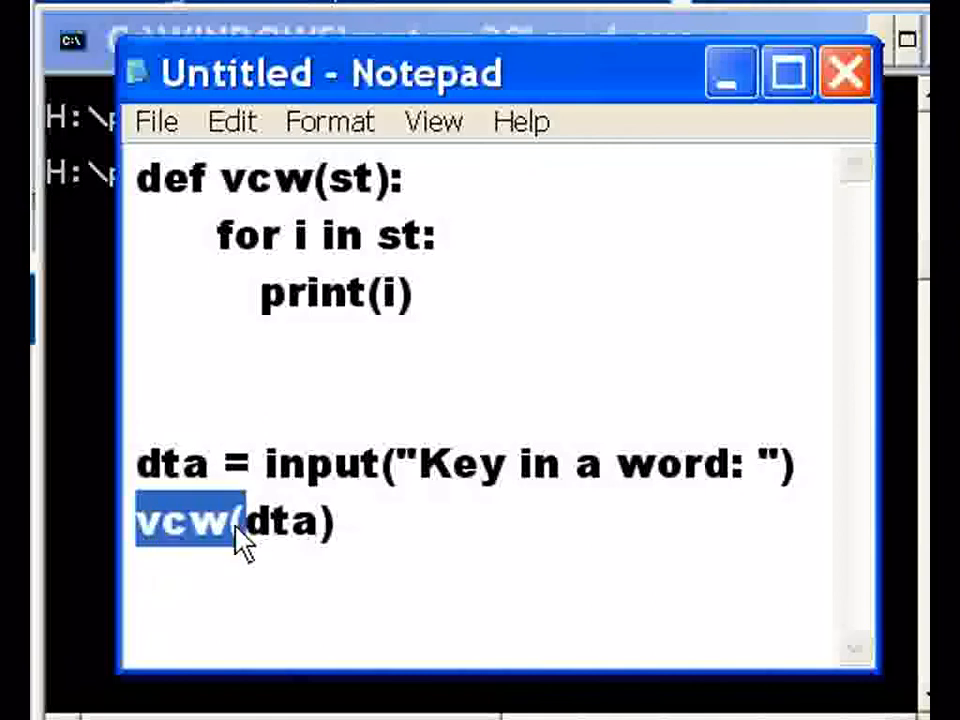
{"action": "double_click", "coordinate": [264, 178]}
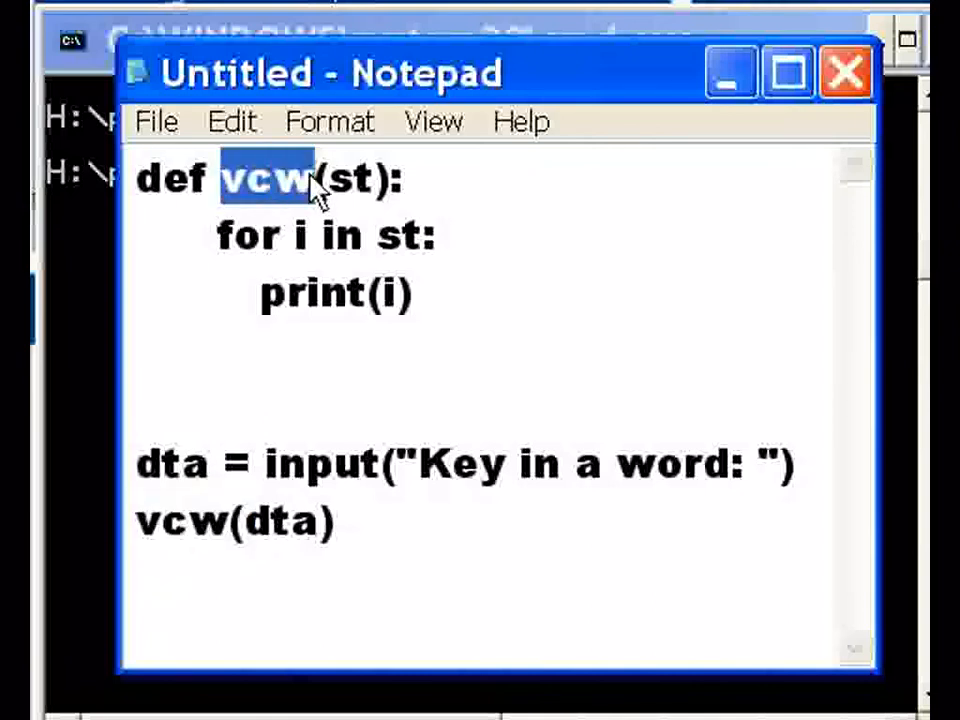
{"action": "double_click", "coordinate": [284, 520]}
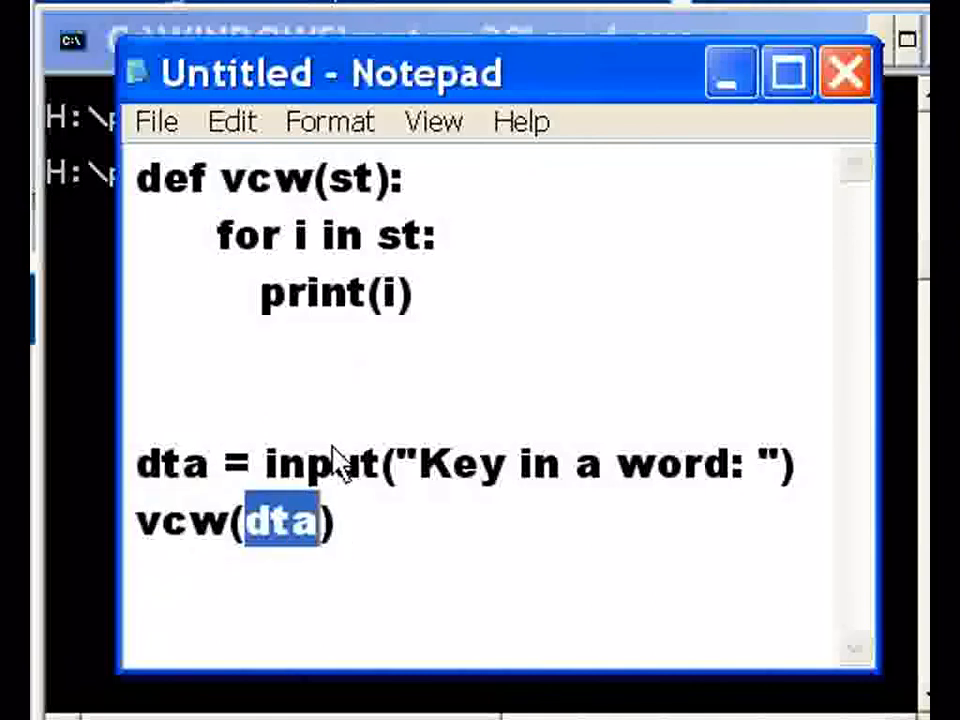
{"action": "double_click", "coordinate": [352, 178]}
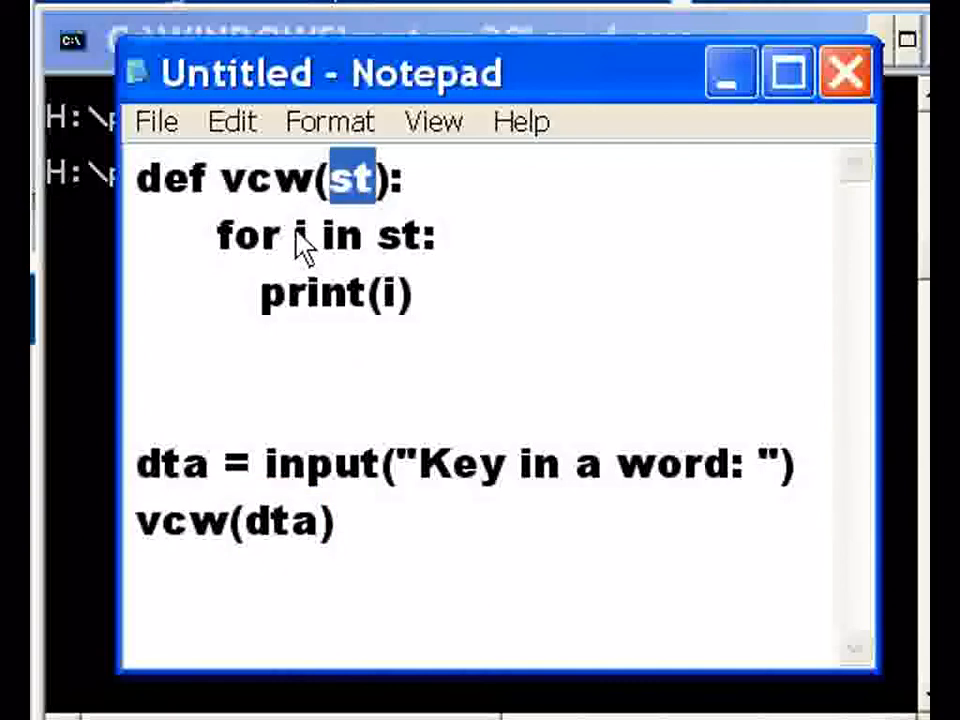
{"action": "left_click_drag", "start_coordinate": [290, 236], "coordinate": [420, 236]}
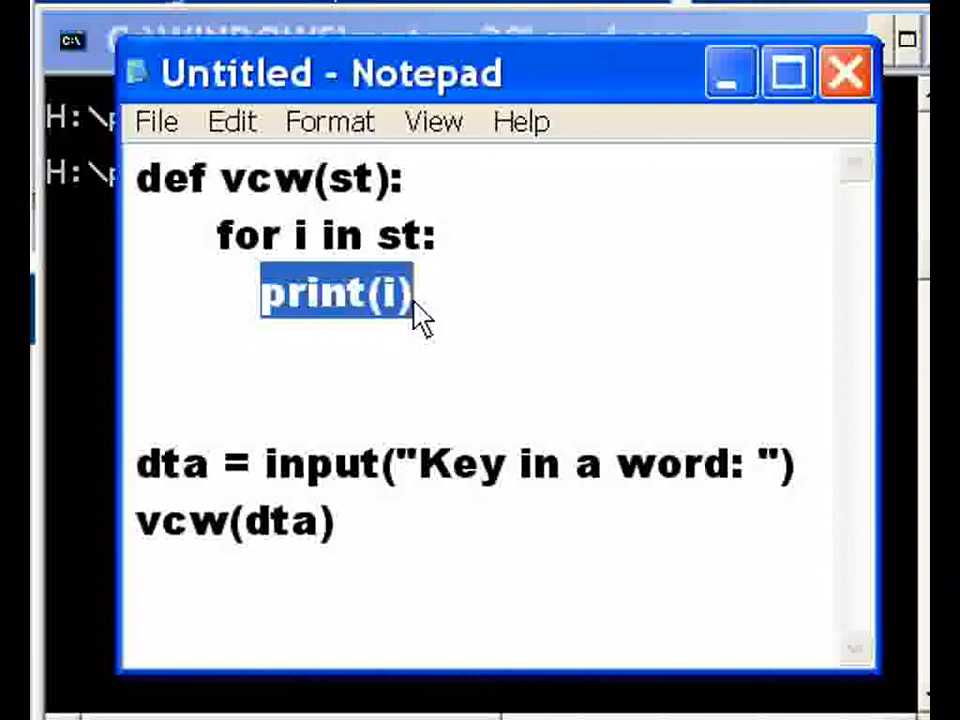
{"action": "left_click", "coordinate": [416, 292]}
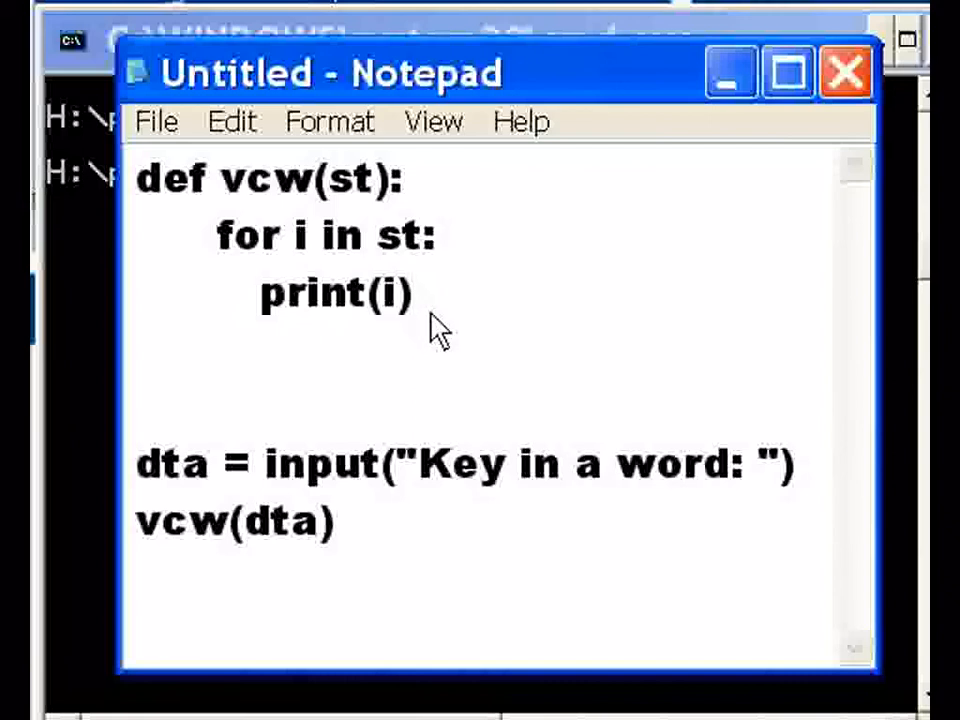
{"action": "mouse_move", "coordinate": [708, 332]}
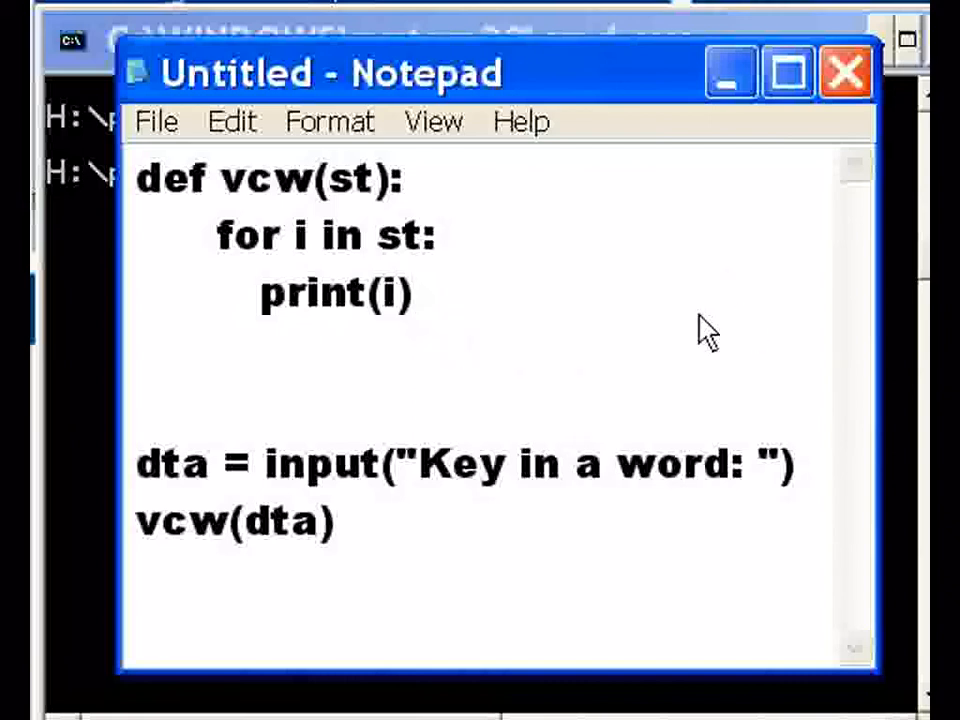
{"action": "mouse_move", "coordinate": [156, 122]}
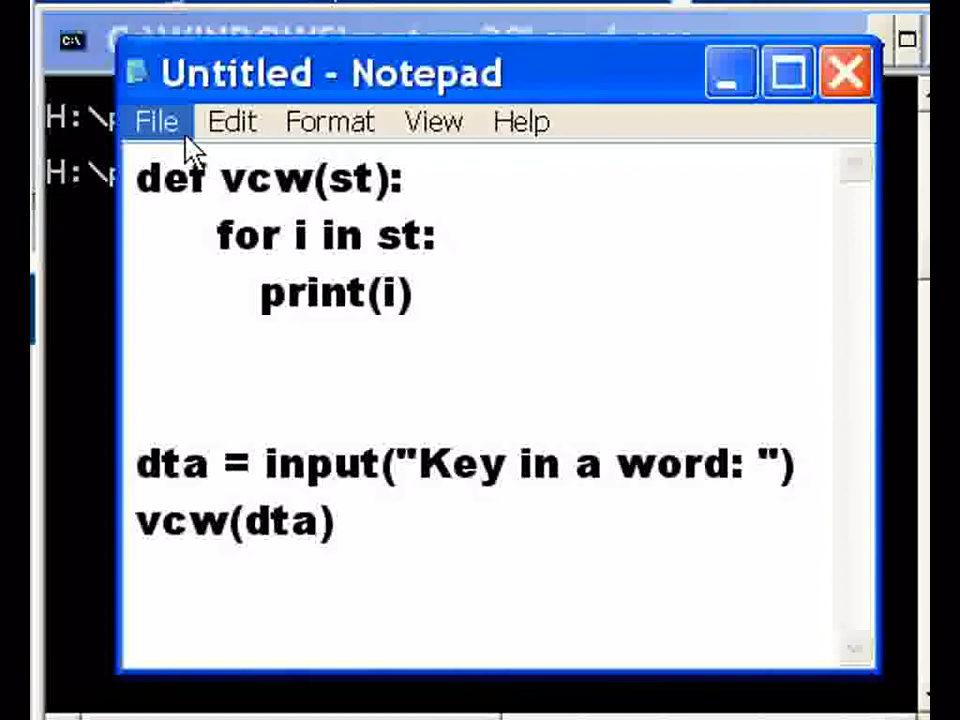
{"action": "mouse_move", "coordinate": [210, 190]}
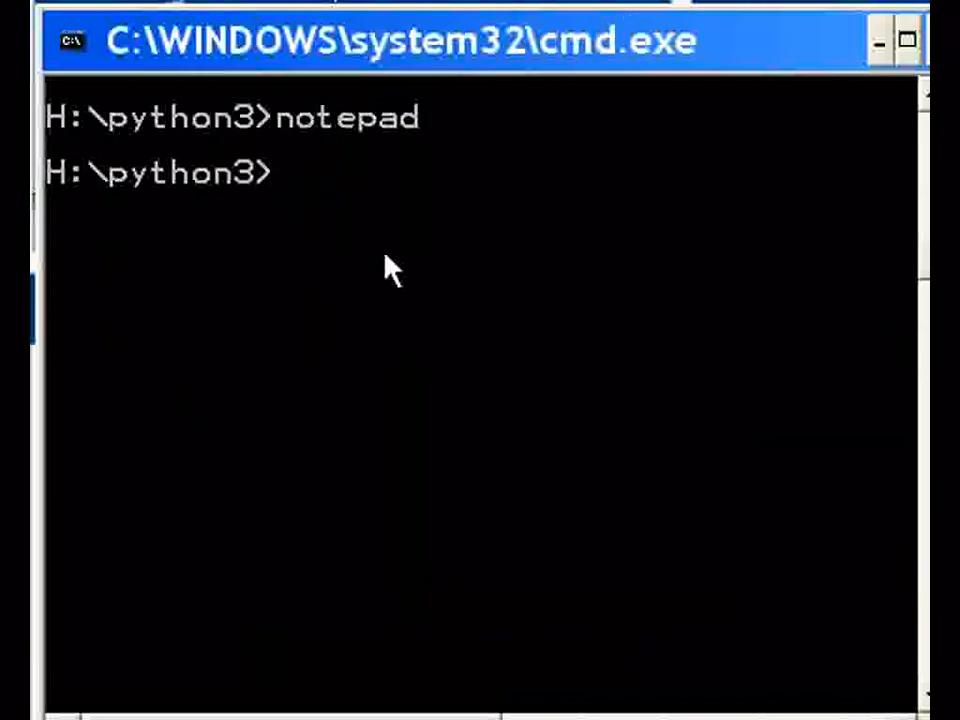
Step: Run vcw.py (after a failed vcw attempt) and enter boole so each letter prints per line
{"action": "type", "text": "vcw"}
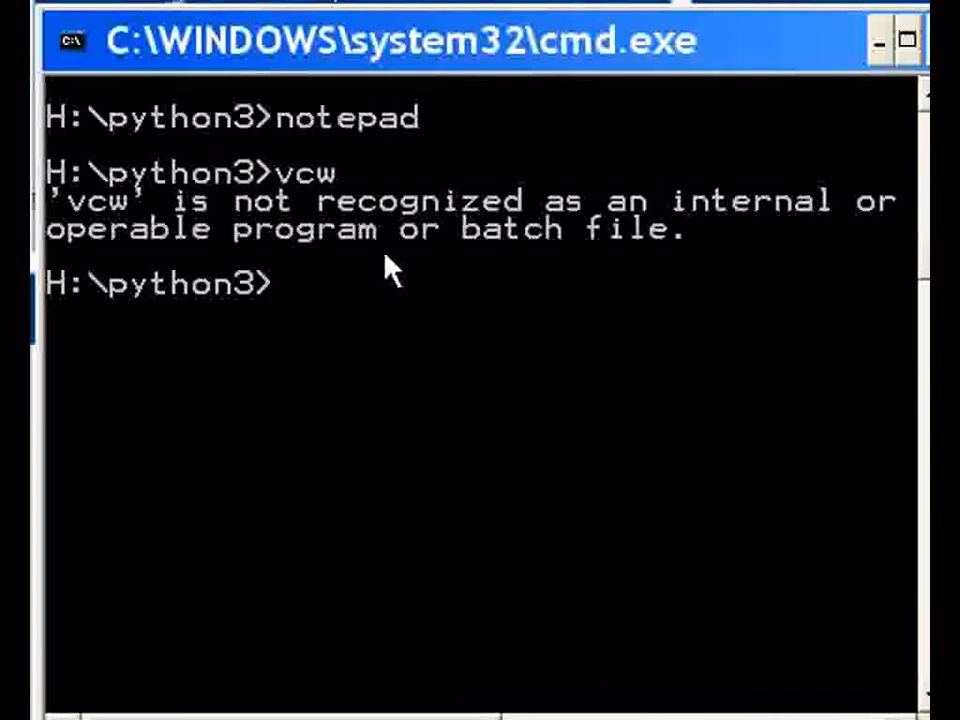
{"action": "type", "text": "vcw.py"}
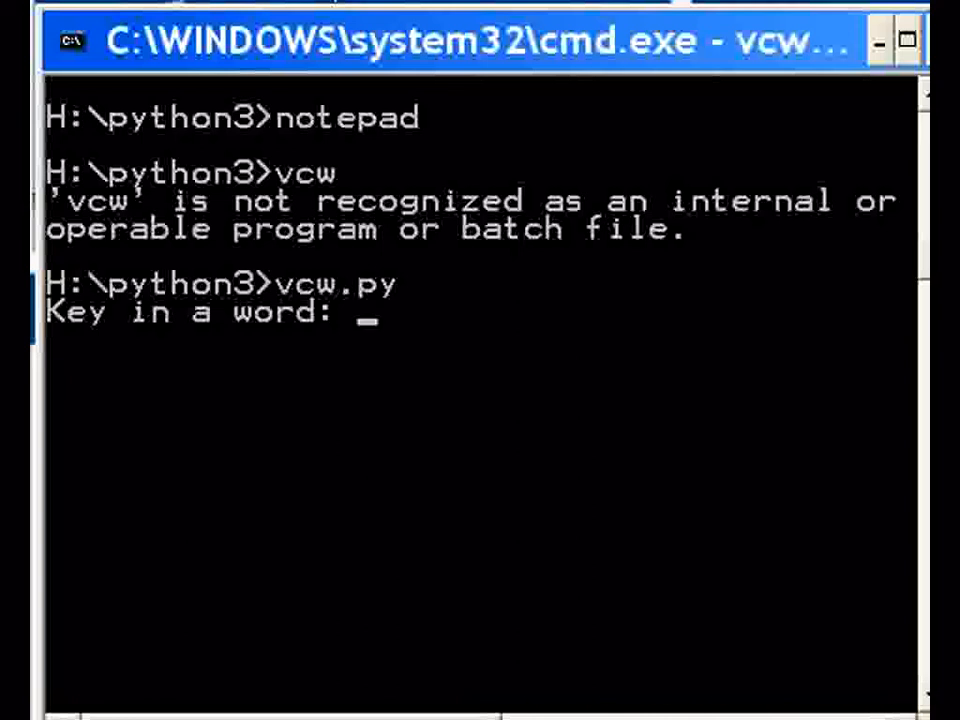
{"action": "type", "text": "boole"}
{"action": "type", "text": "vc"}
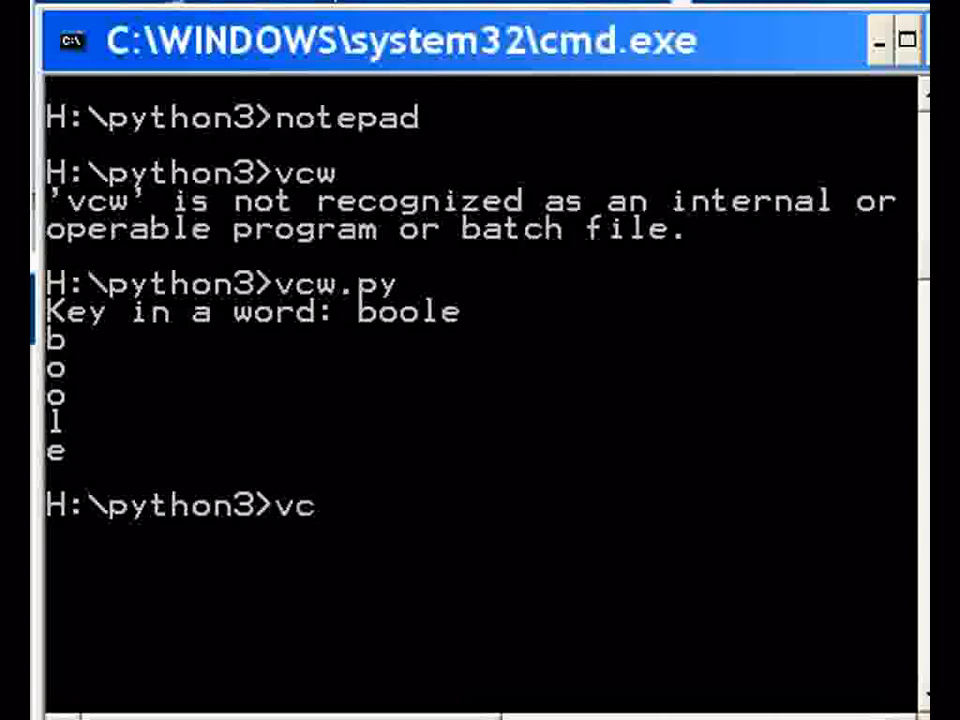
Step: Run vcw.py again with 12345 so each digit prints on its own line
{"action": "type", "text": "w.py"}
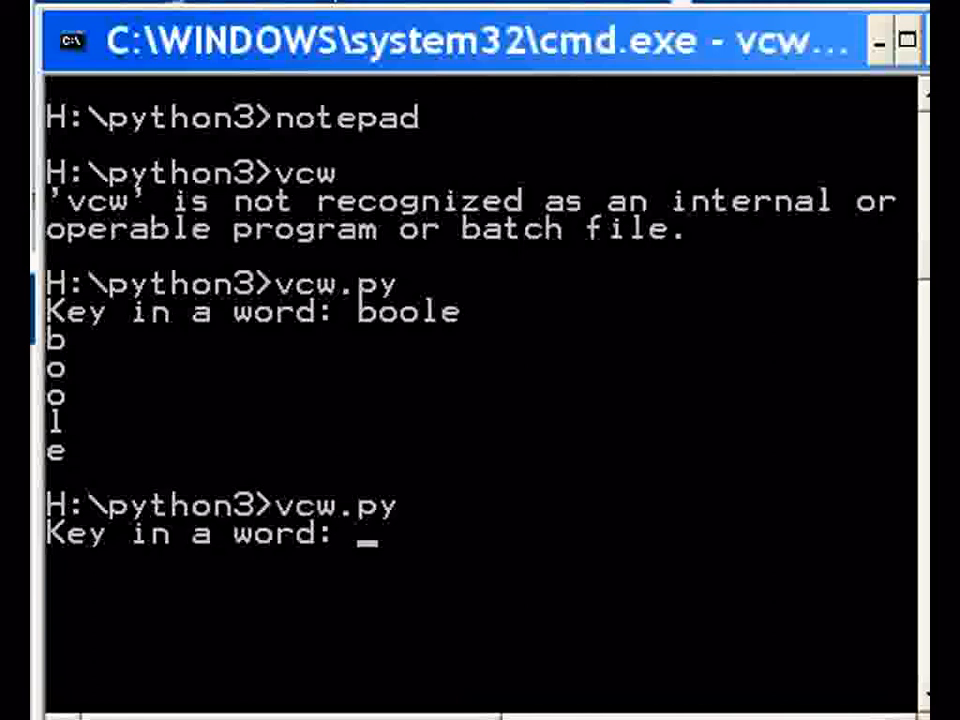
{"action": "type", "text": "12345"}
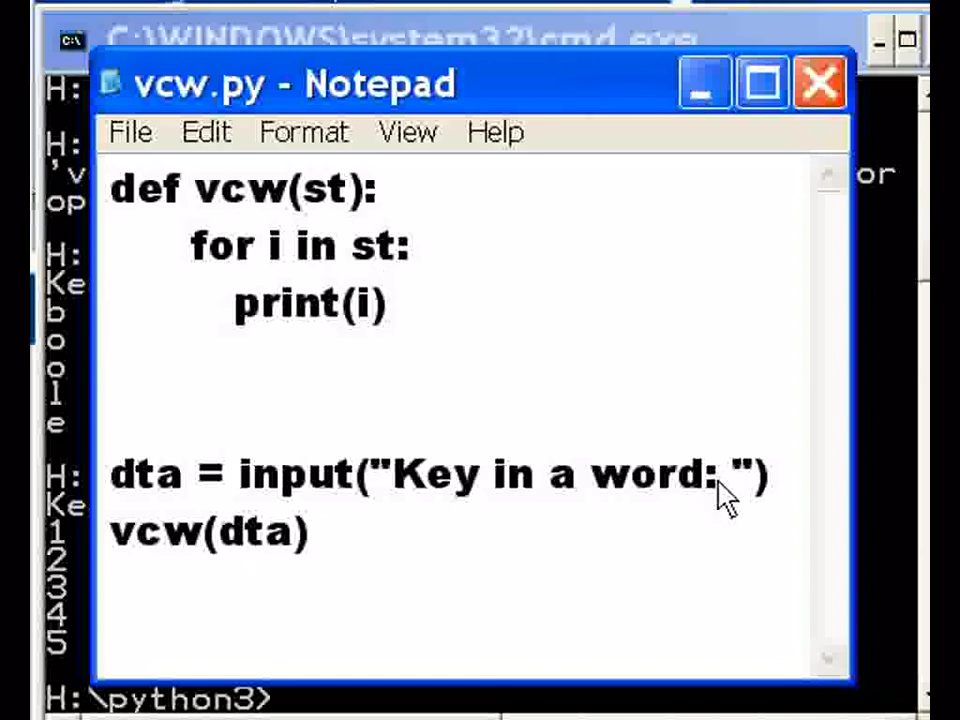
{"action": "mouse_move", "coordinate": [216, 516]}
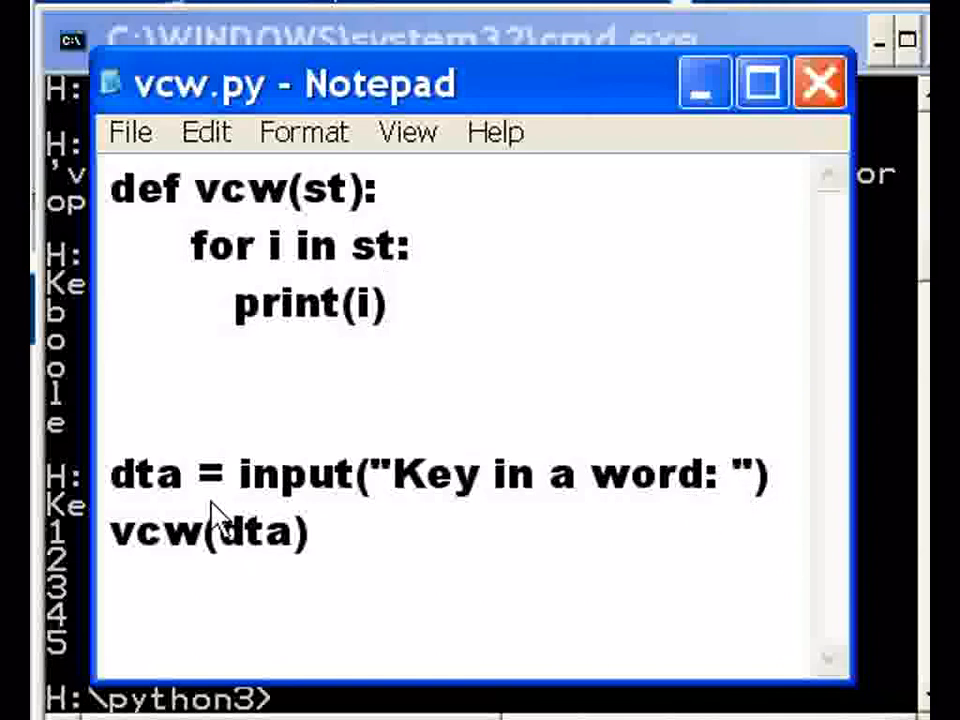
{"action": "double_click", "coordinate": [144, 472]}
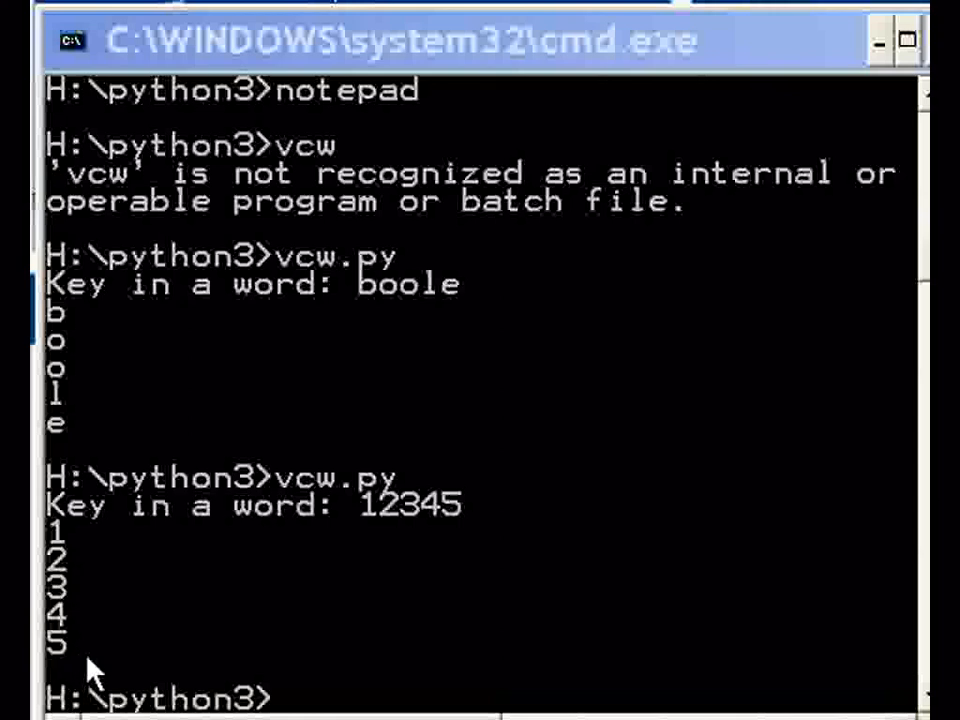
{"action": "mouse_move", "coordinate": [348, 628]}
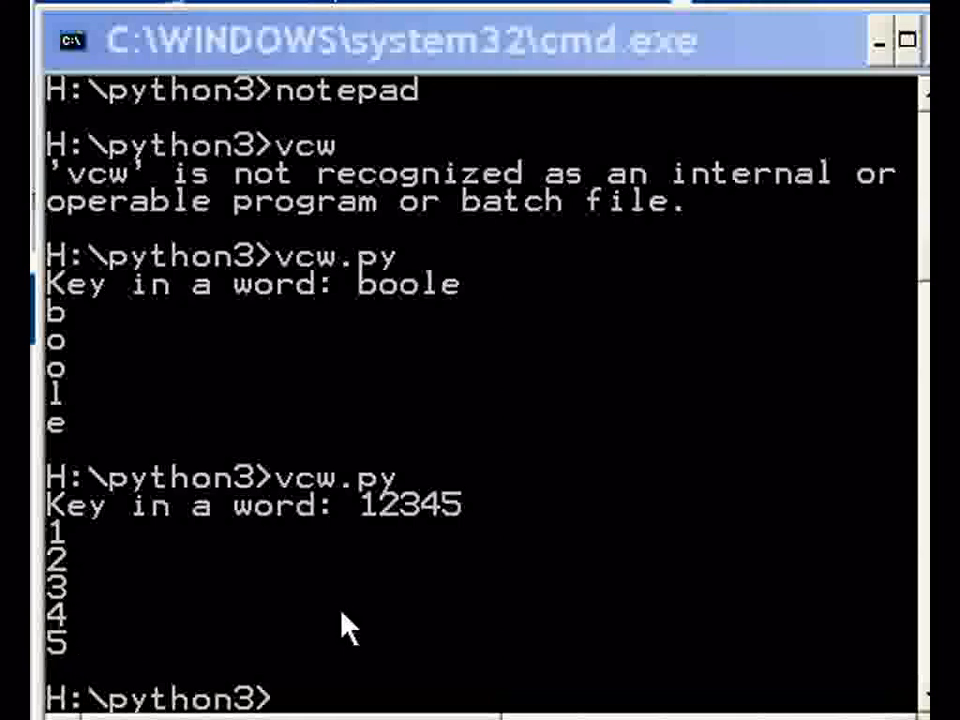
{"action": "mouse_move", "coordinate": [358, 636]}
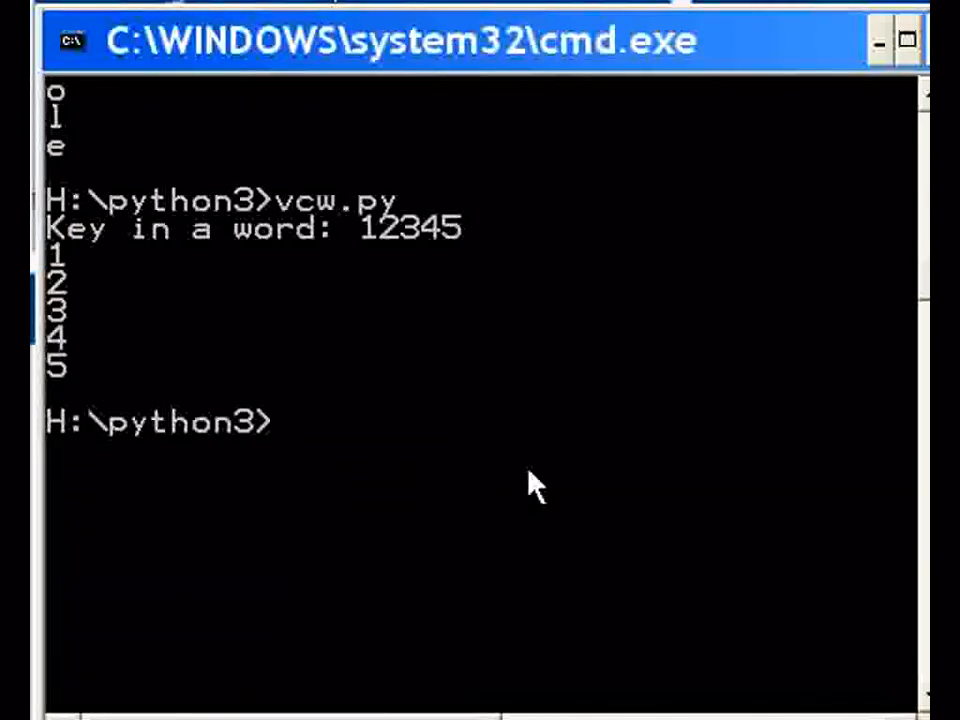
Step: Enter George Boole at the python3 prompt without executing it yet
{"action": "type", "text": "George Boole"}
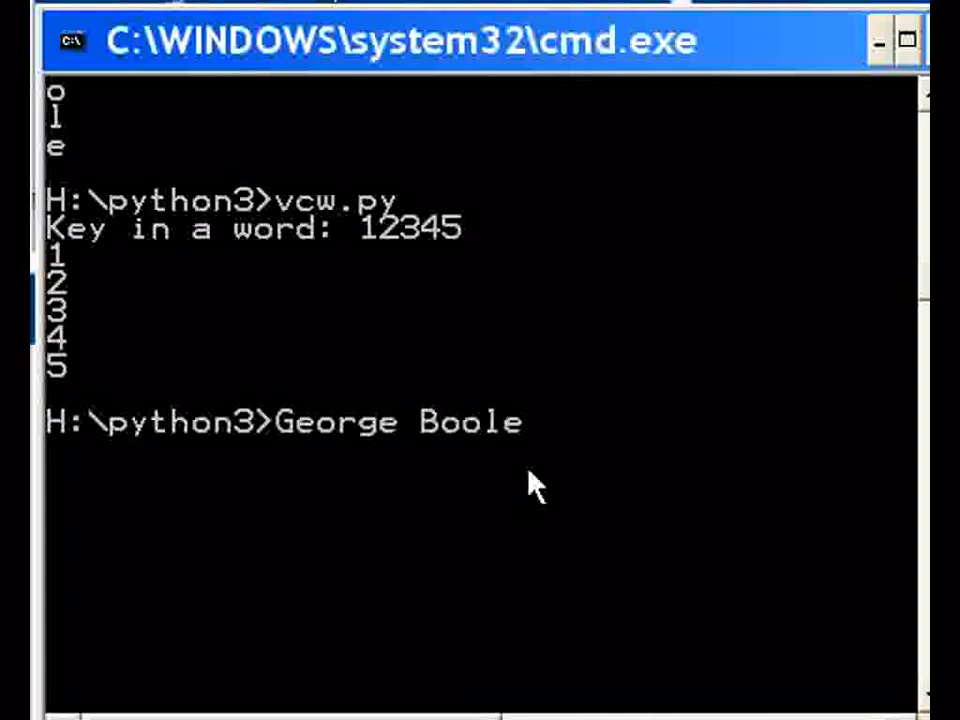